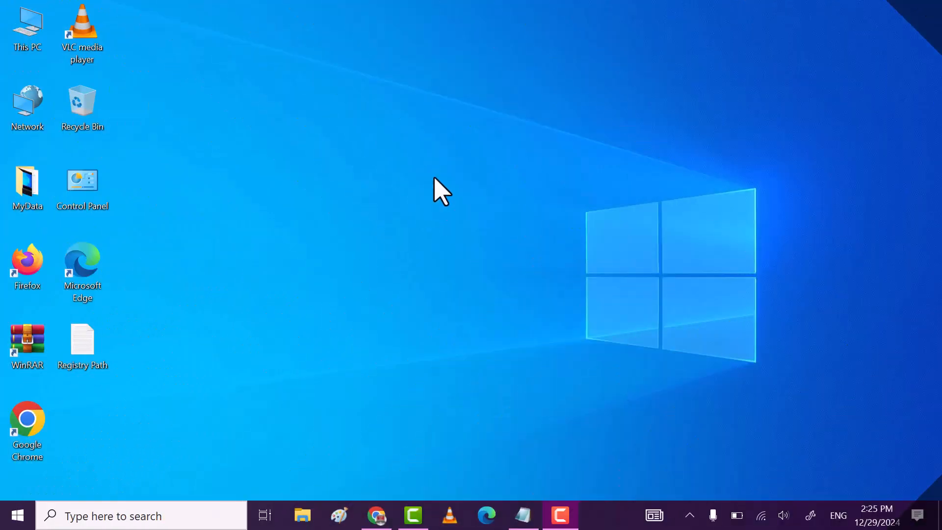
- Refresh the desktop and look at the PC's system information page
right_click(442, 191)
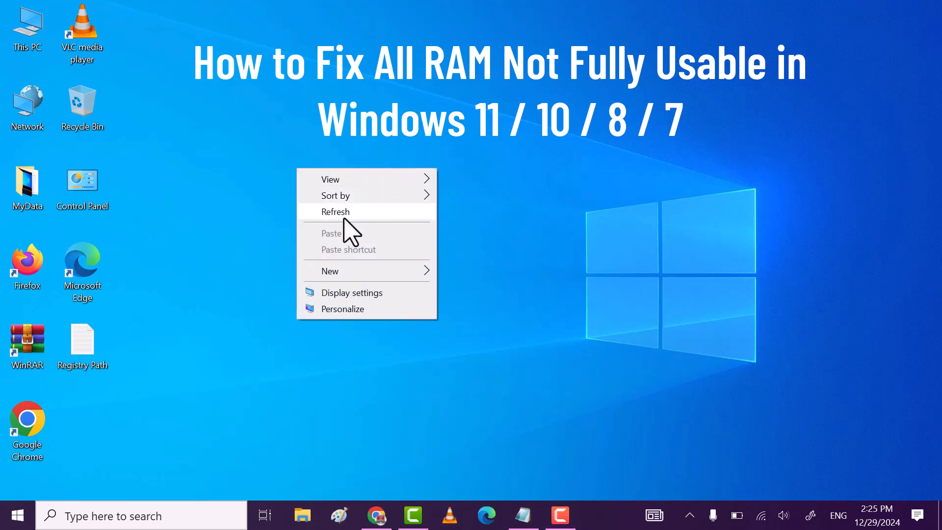
left_click(336, 212)
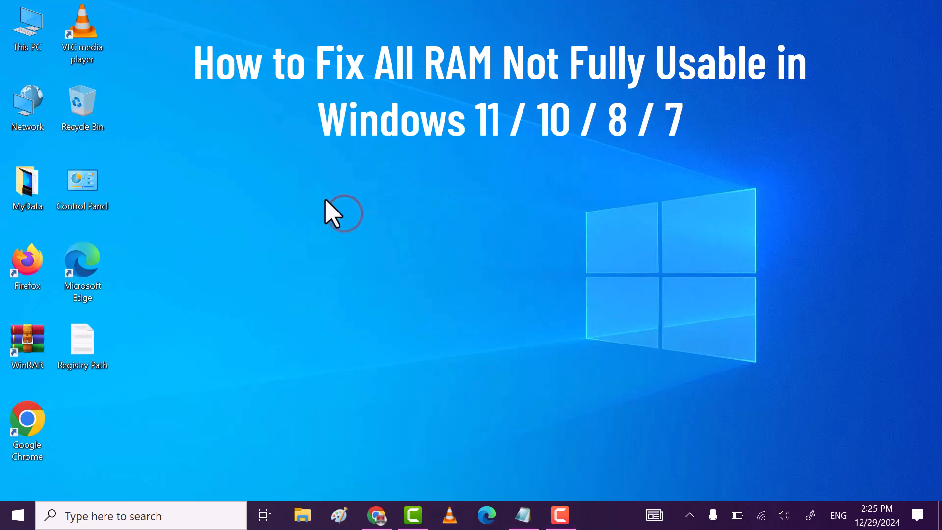
right_click(28, 21)
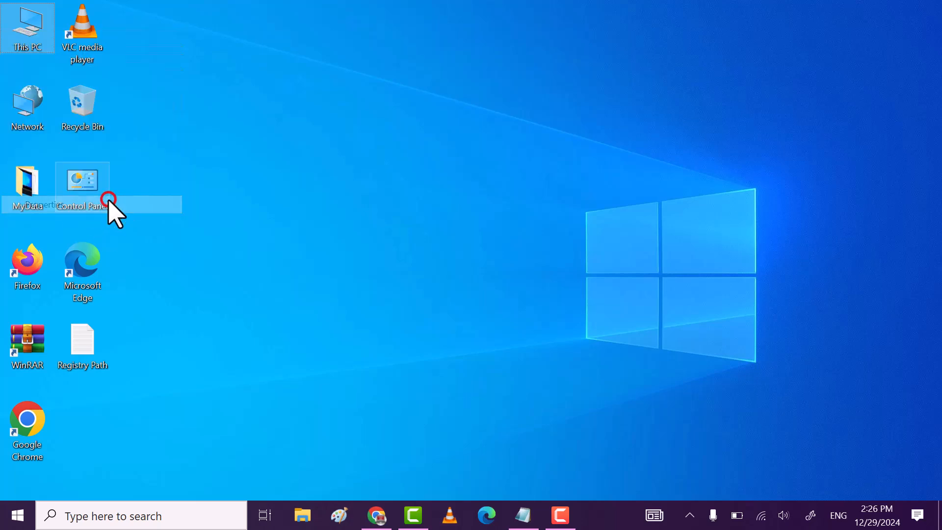
double_click(82, 183)
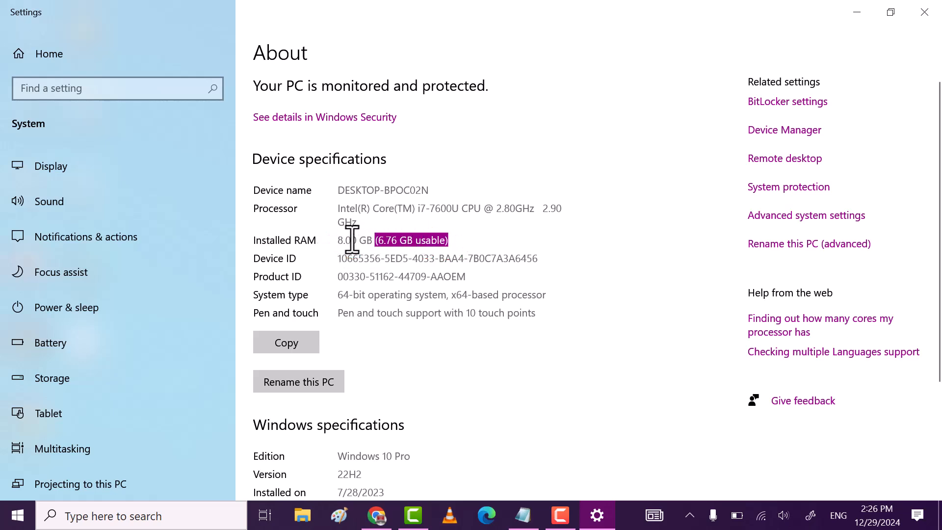
mouse_move(438, 243)
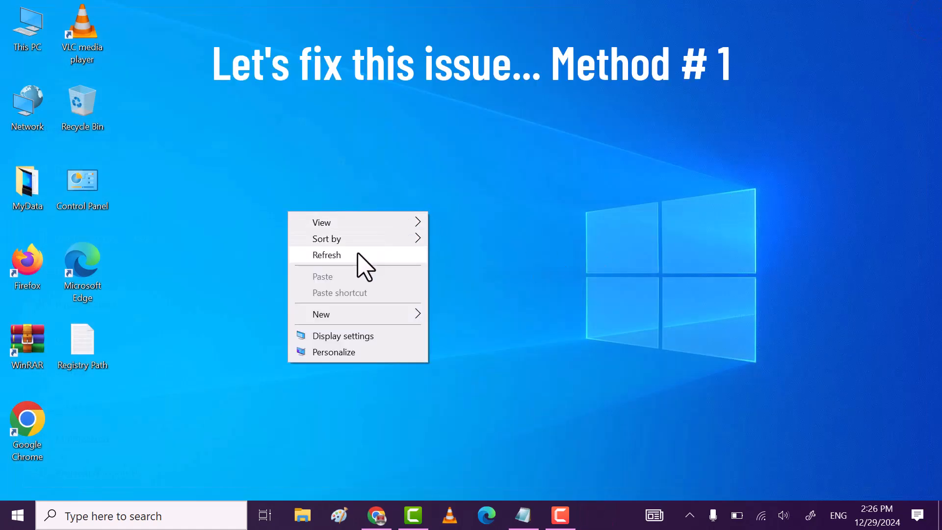
left_click(325, 255)
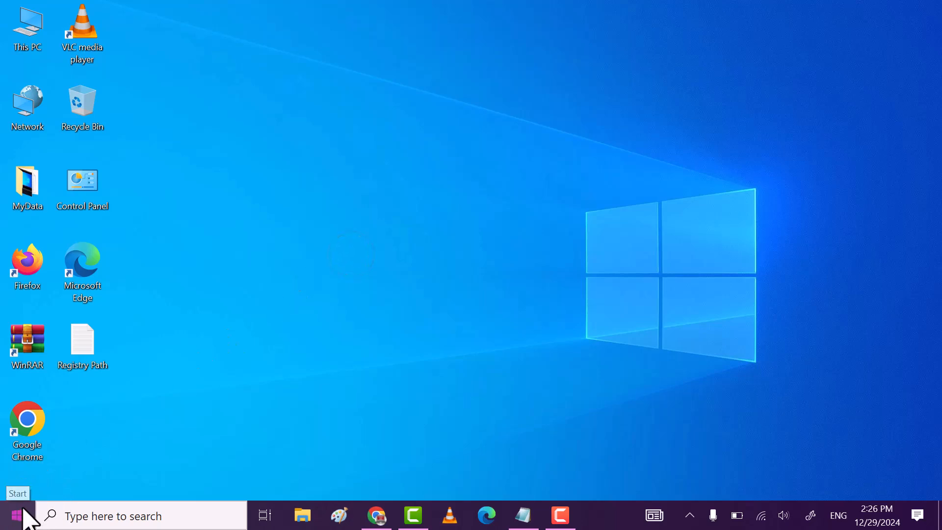
- Launch regedit from the Run box, reaching the User Account Control prompt
right_click(11, 515)
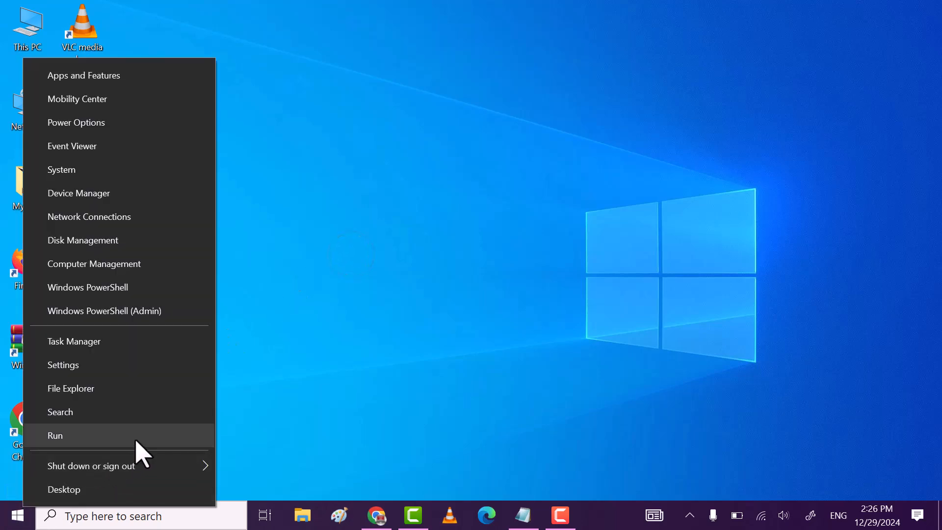
left_click(55, 436)
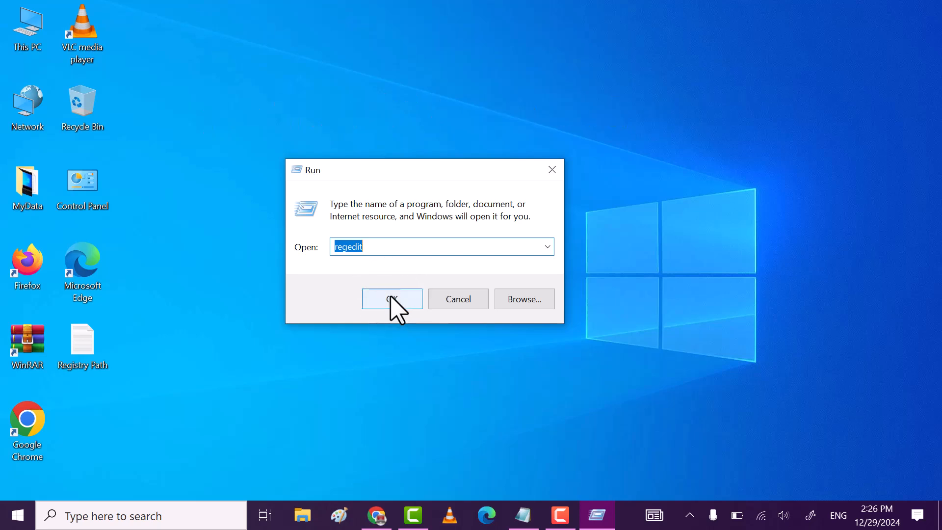
left_click(391, 299)
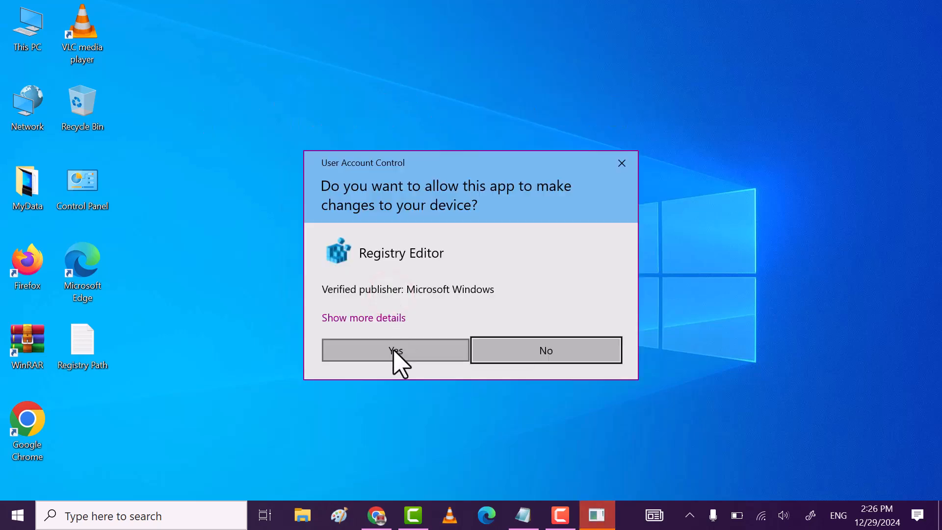
- Allow Registry Editor, copy the Memory Management path from Notepad and go to that key
left_click(395, 349)
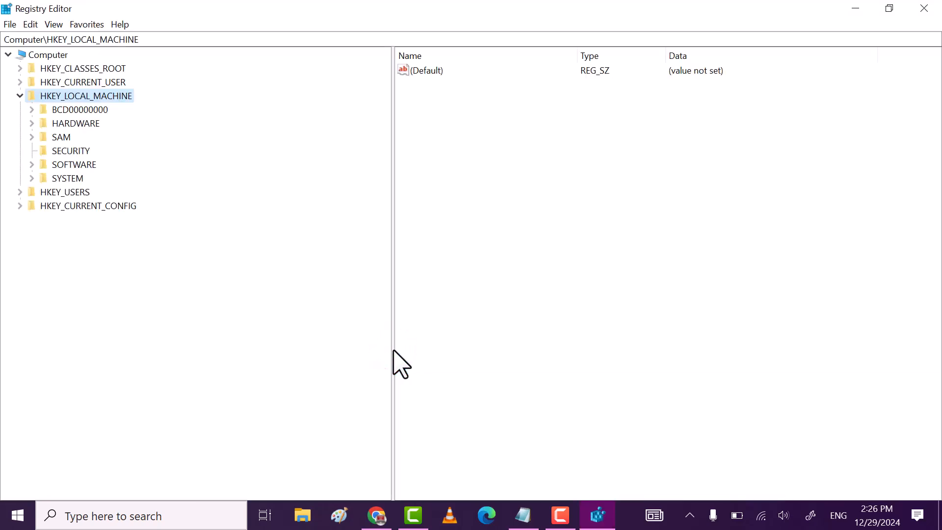
left_click(20, 95)
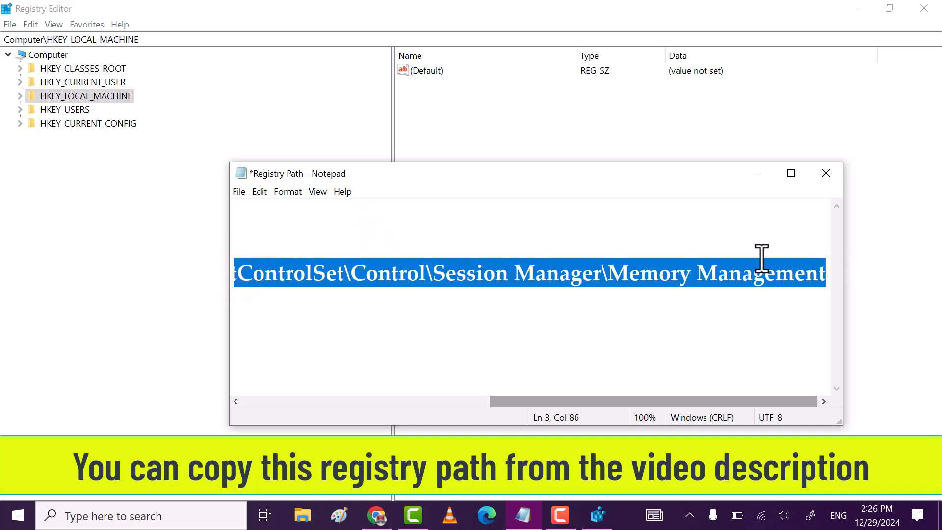
right_click(529, 274)
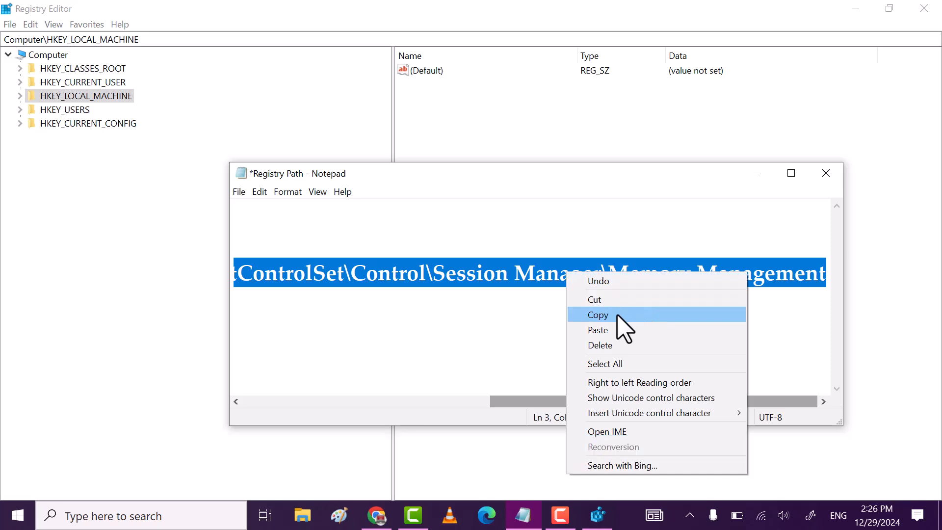
left_click(598, 314)
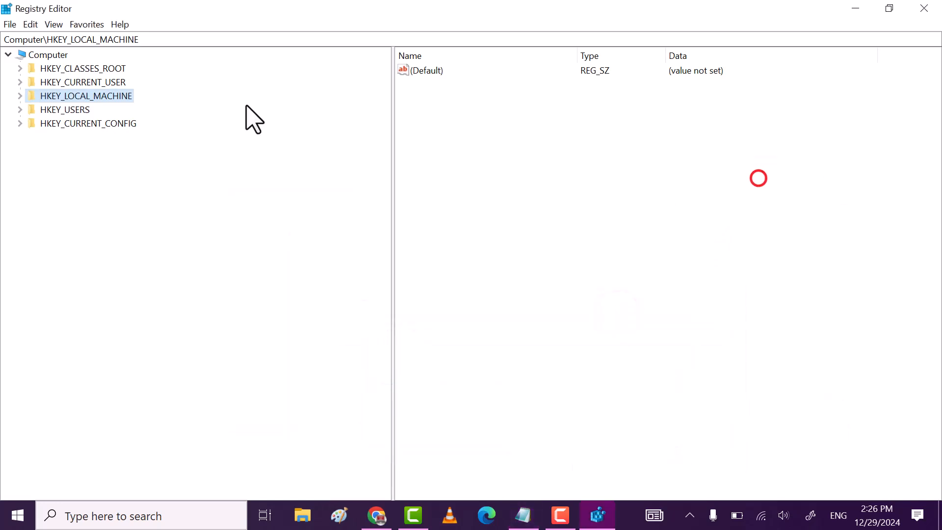
left_click(96, 39)
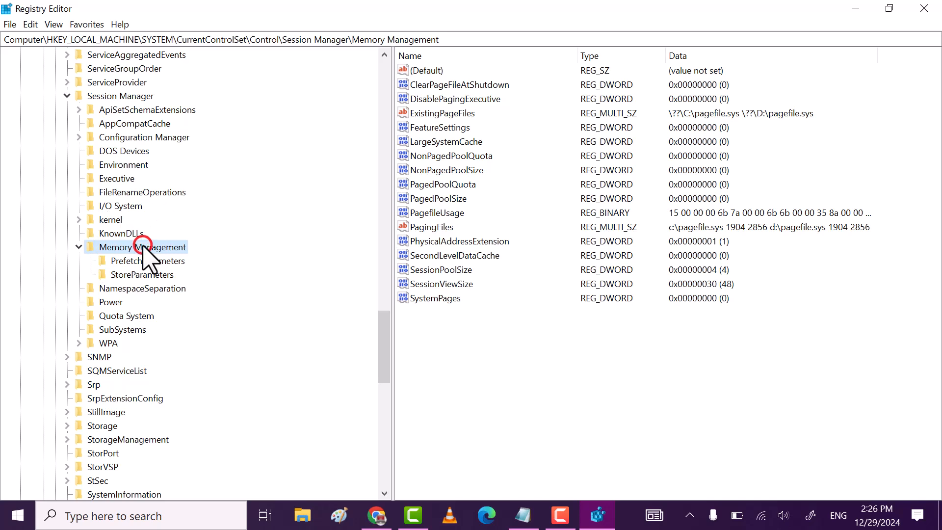
- Modify ClearPageFileAtShutdown and give it value data 1
left_click(451, 85)
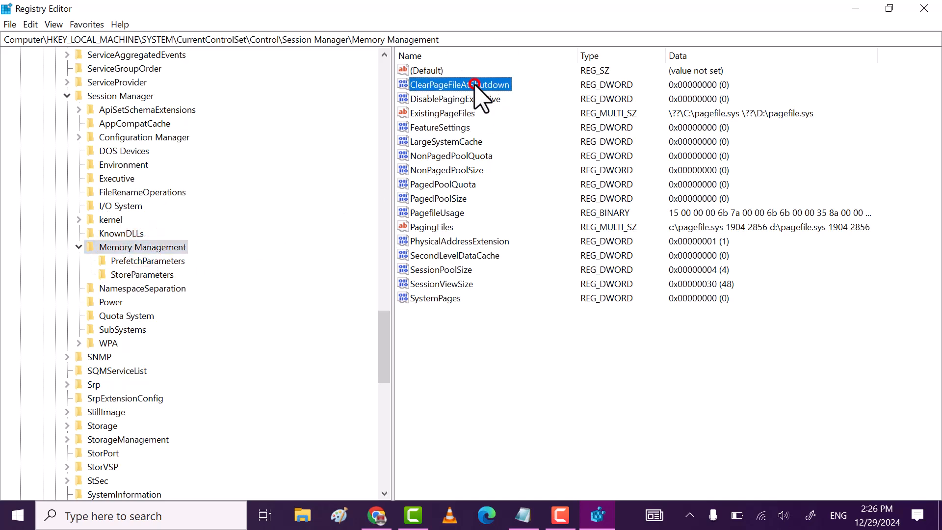
right_click(455, 85)
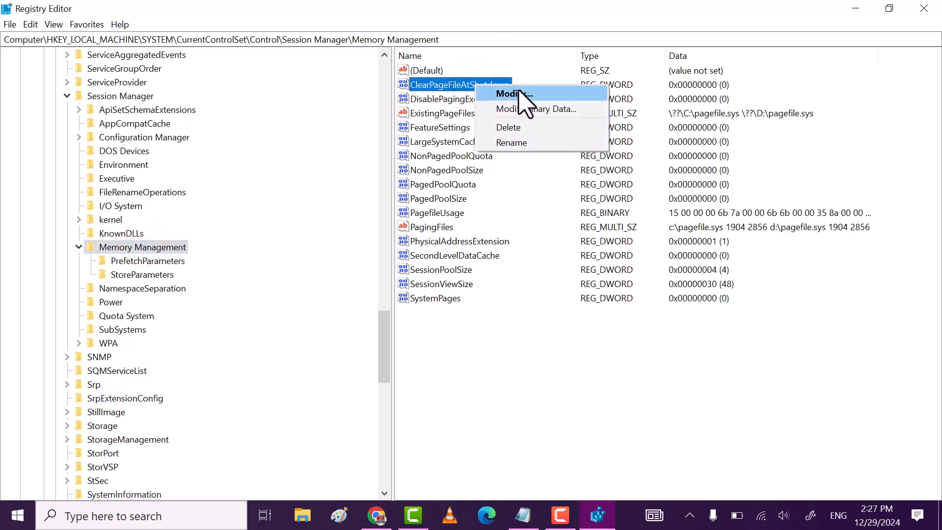
left_click(511, 94)
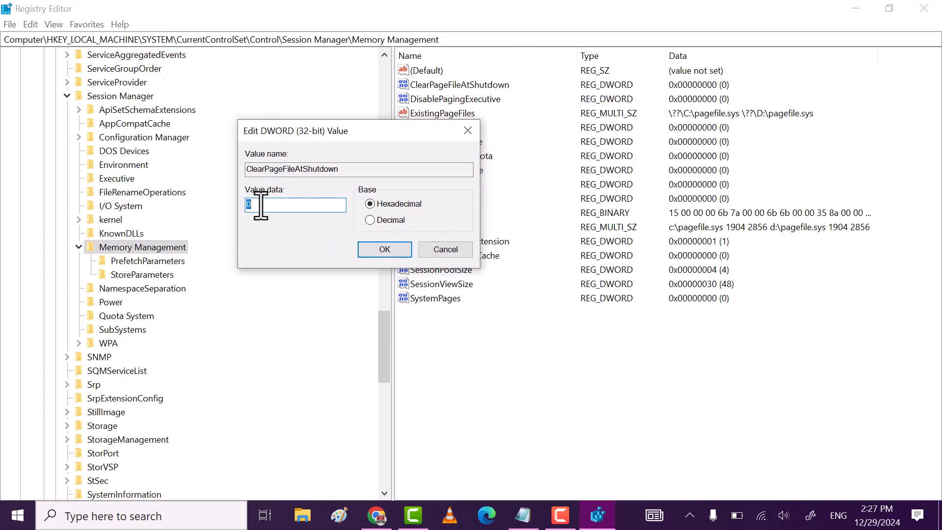
type("1")
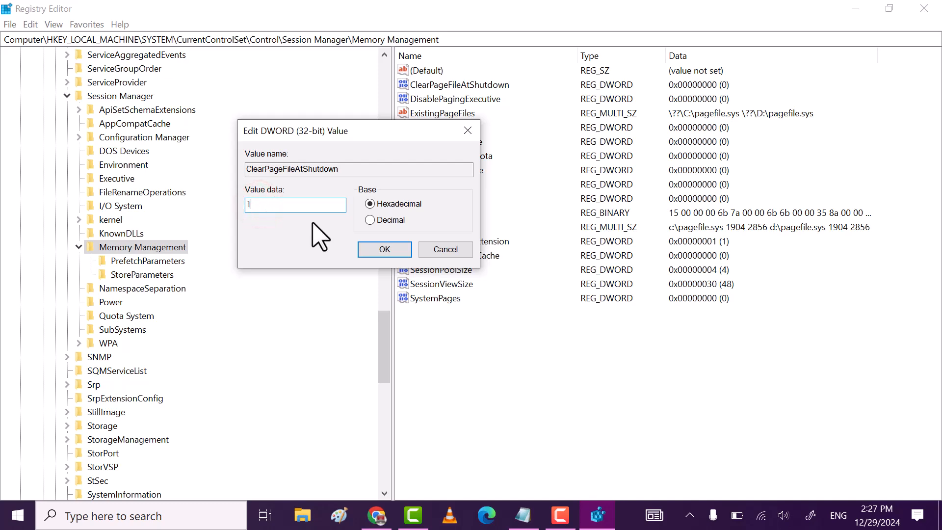
left_click(384, 249)
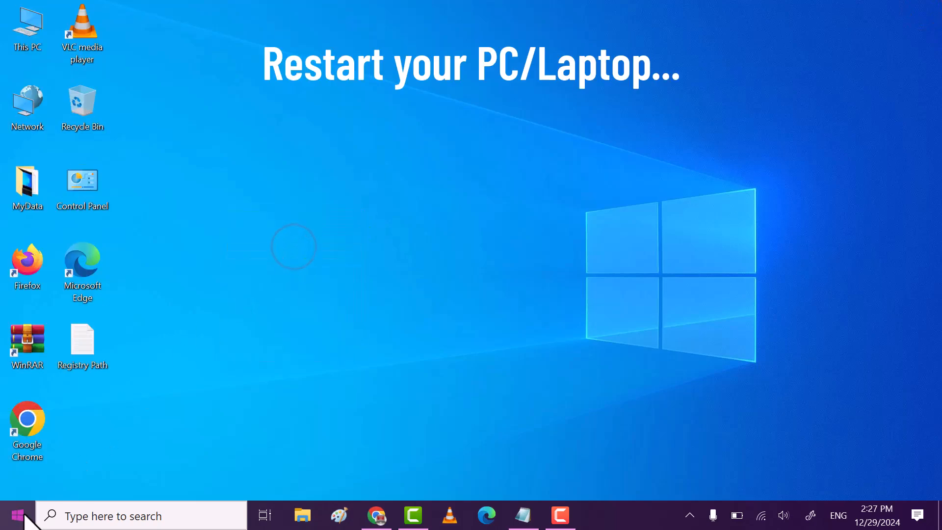
- Restart the PC from the Start menu's power options
left_click(10, 515)
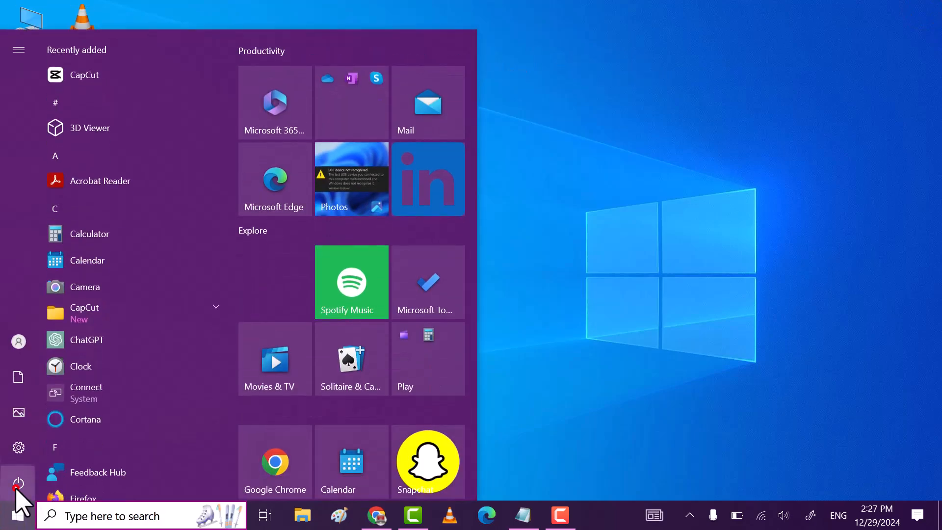
left_click(17, 483)
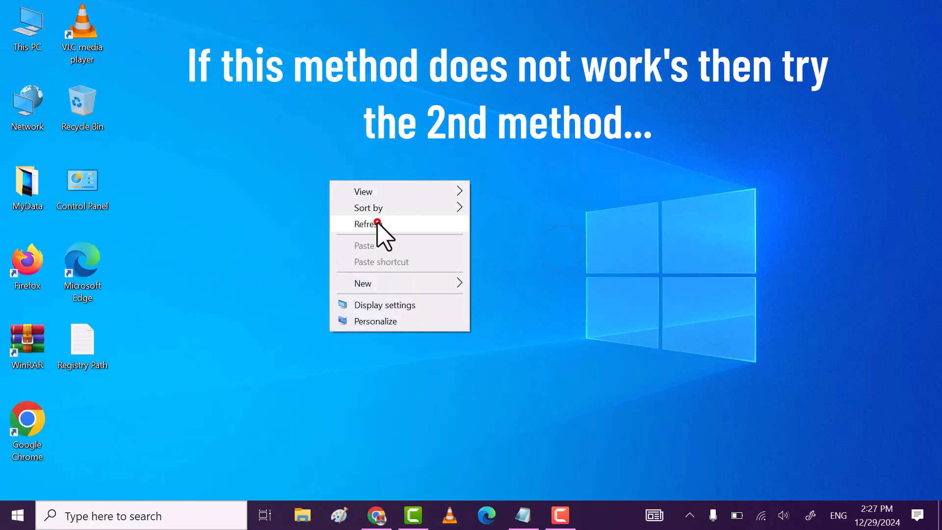
- Search for msconfig and launch System Configuration from the results
left_click(368, 223)
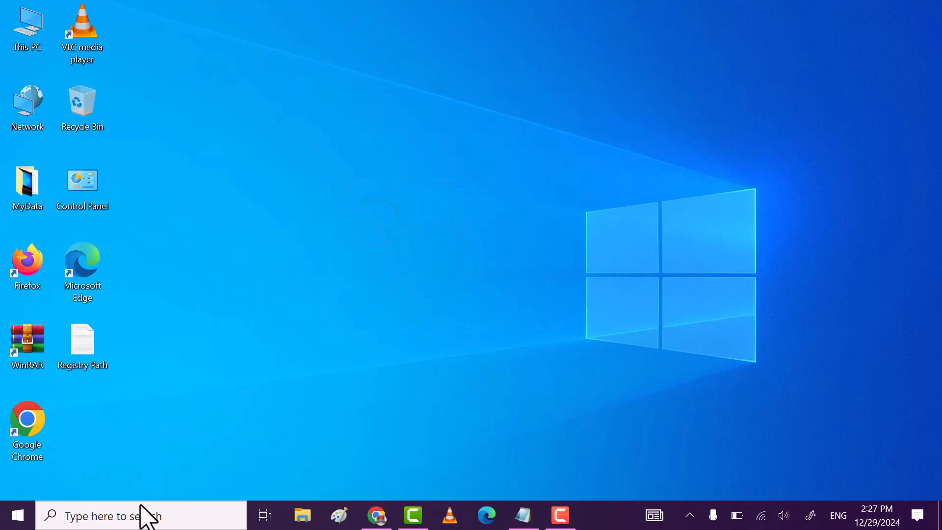
left_click(138, 515)
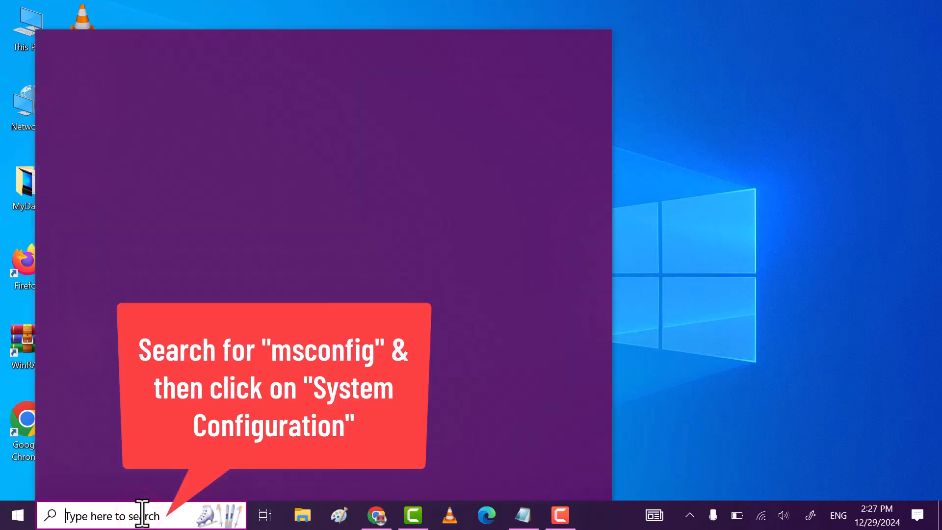
type("msconfig")
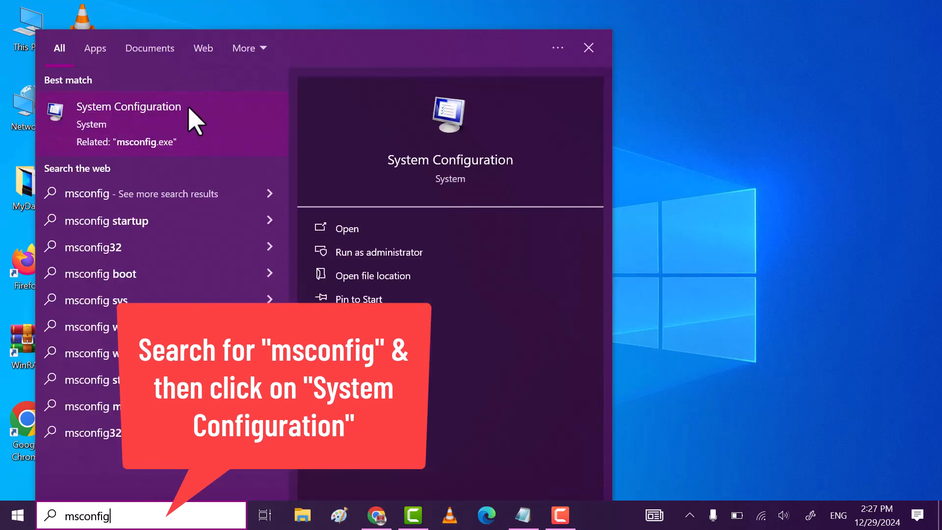
left_click(128, 106)
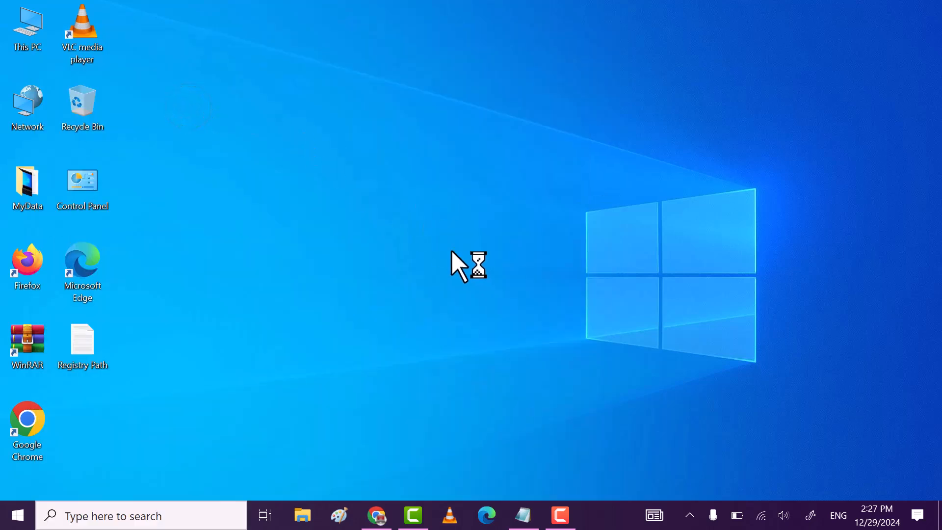
- In the Boot advanced options, untick Maximum memory
left_click(596, 515)
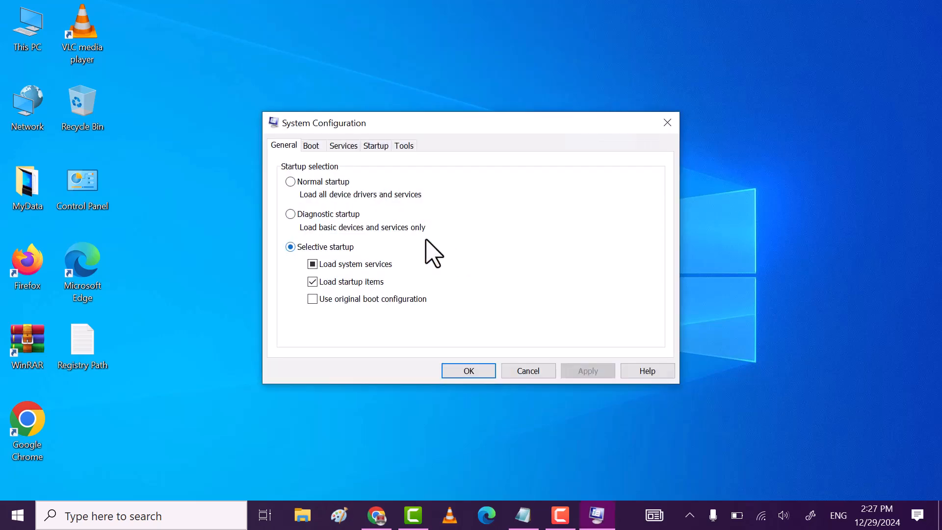
left_click(311, 145)
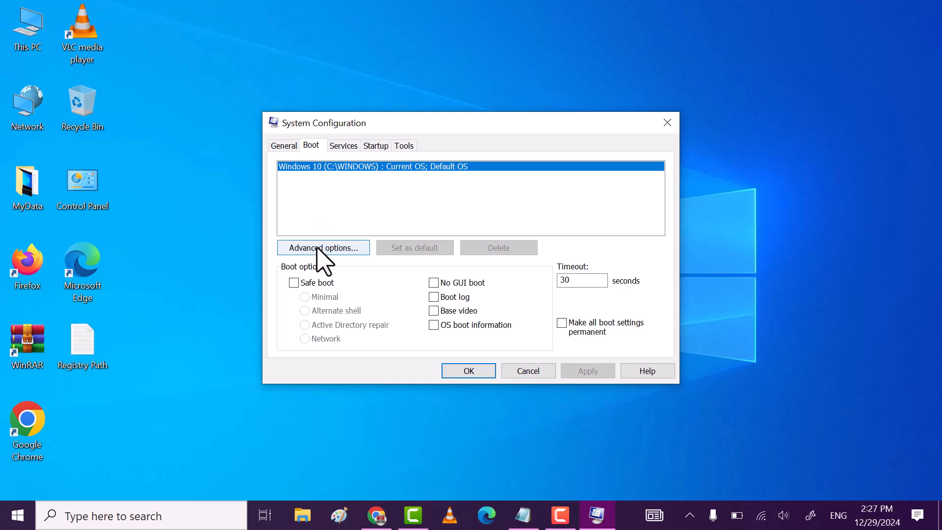
left_click(322, 247)
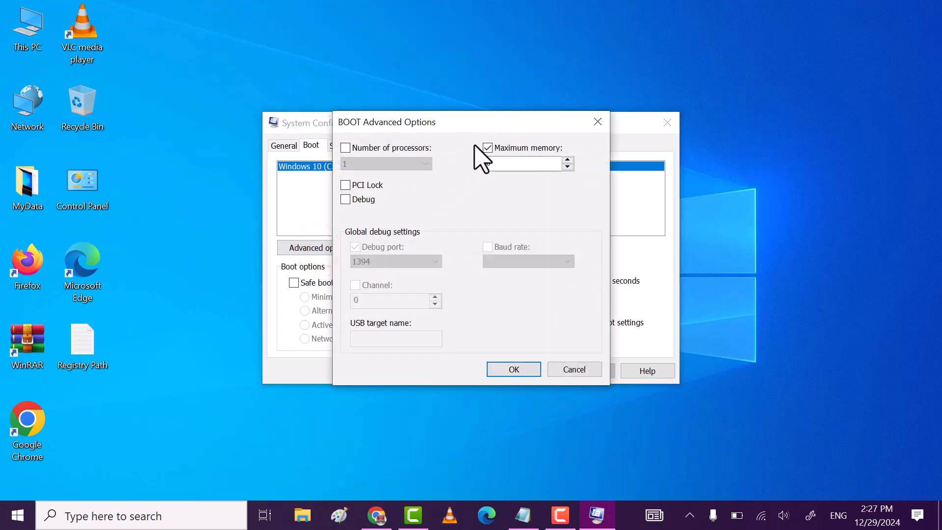
left_click(488, 148)
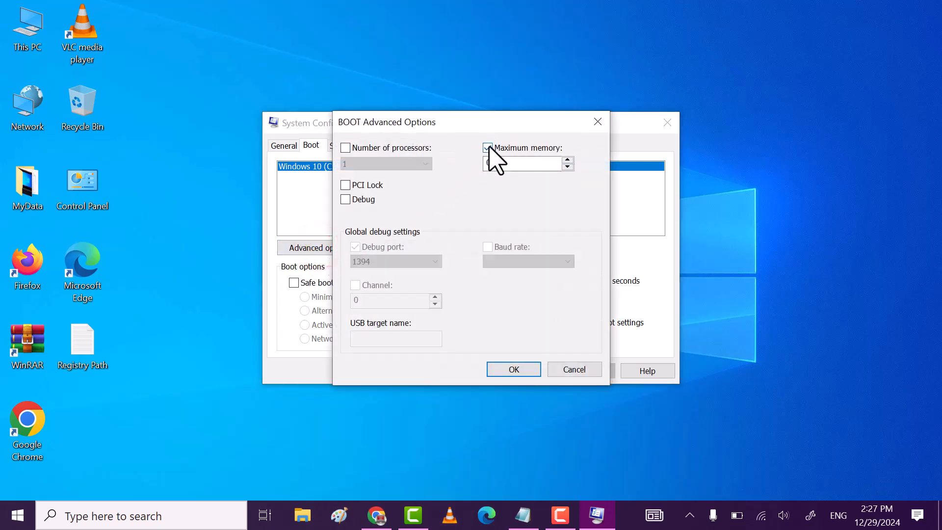
left_click(488, 148)
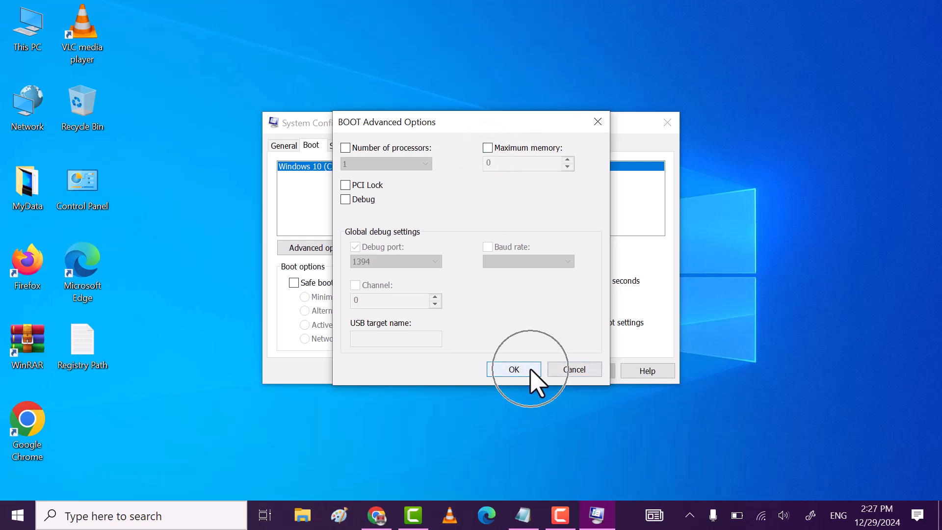
- Confirm the advanced options and save the boot changes in System Configuration
left_click(513, 369)
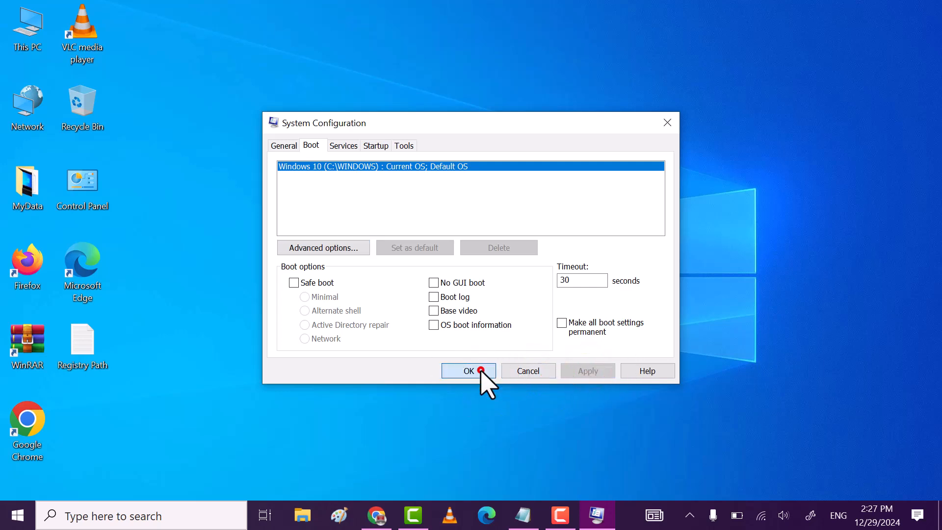
left_click(469, 371)
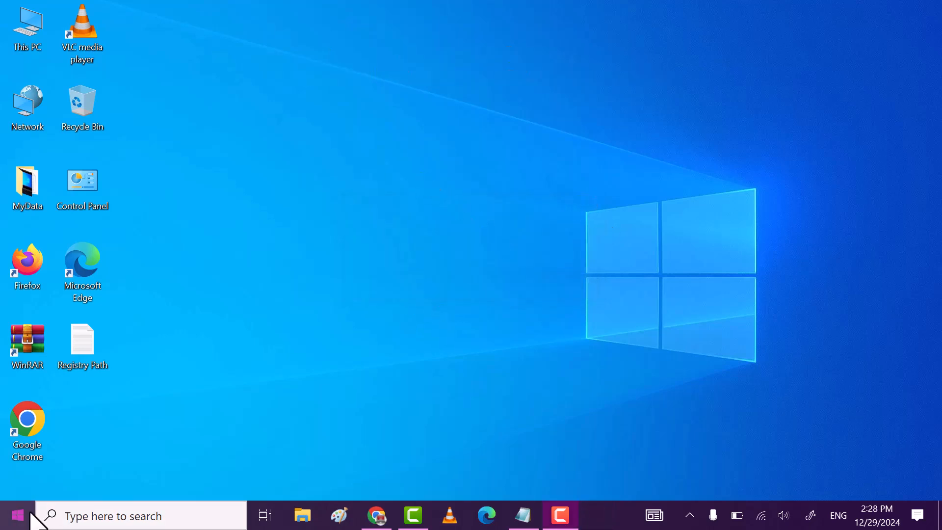
- Restart the PC from the Start menu's power options to apply the boot settings
left_click(11, 515)
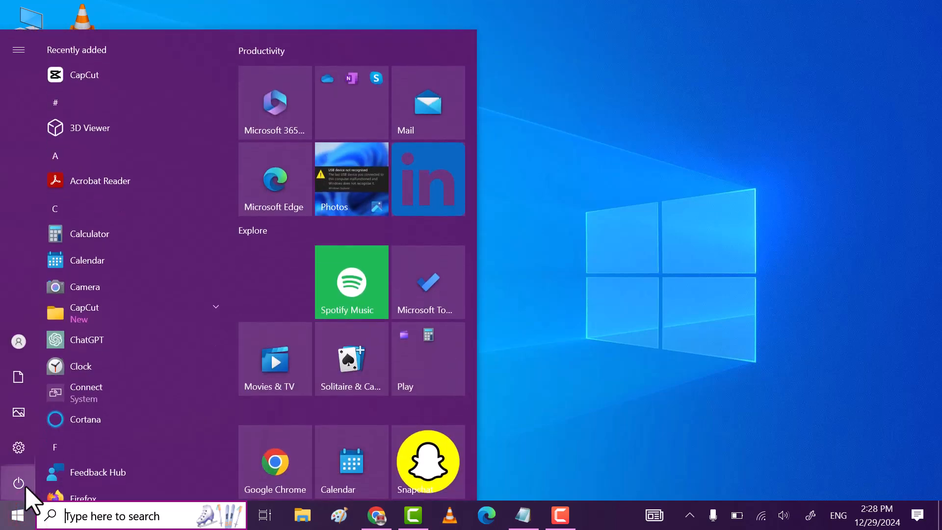
left_click(18, 482)
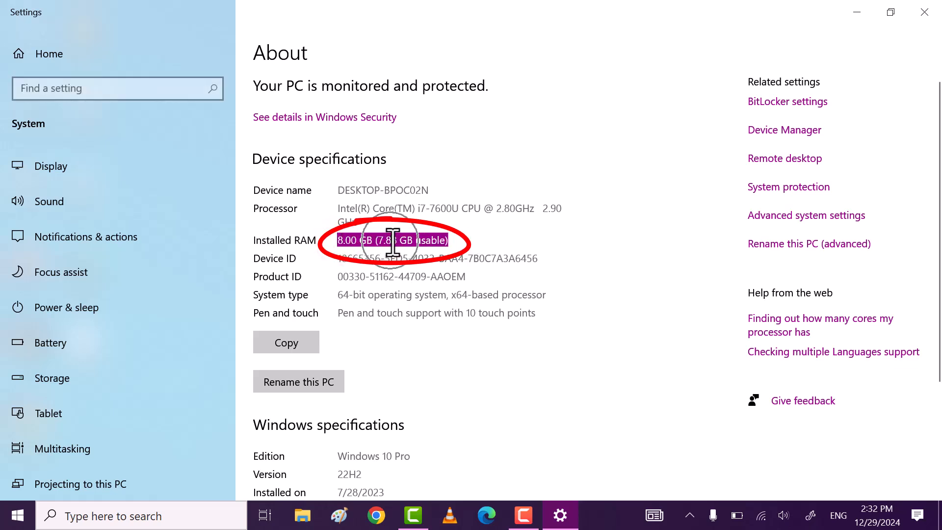
mouse_move(896, 71)
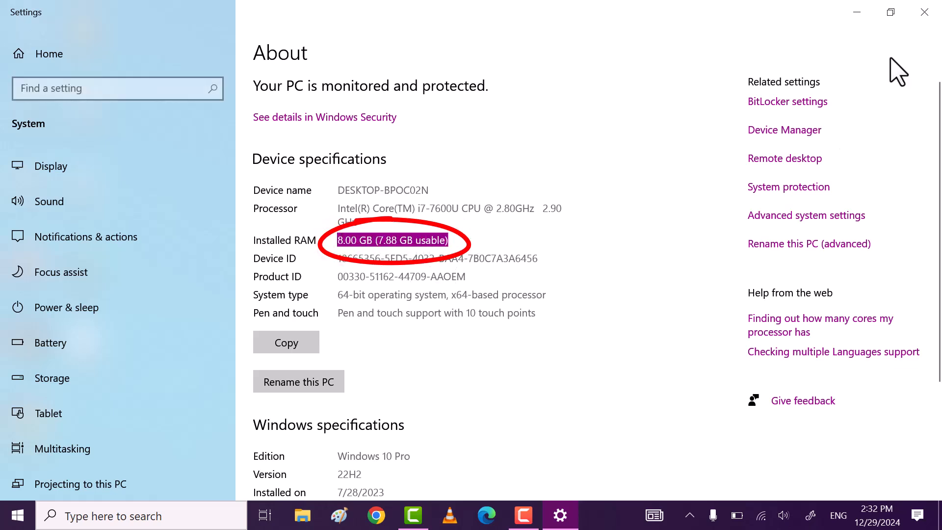